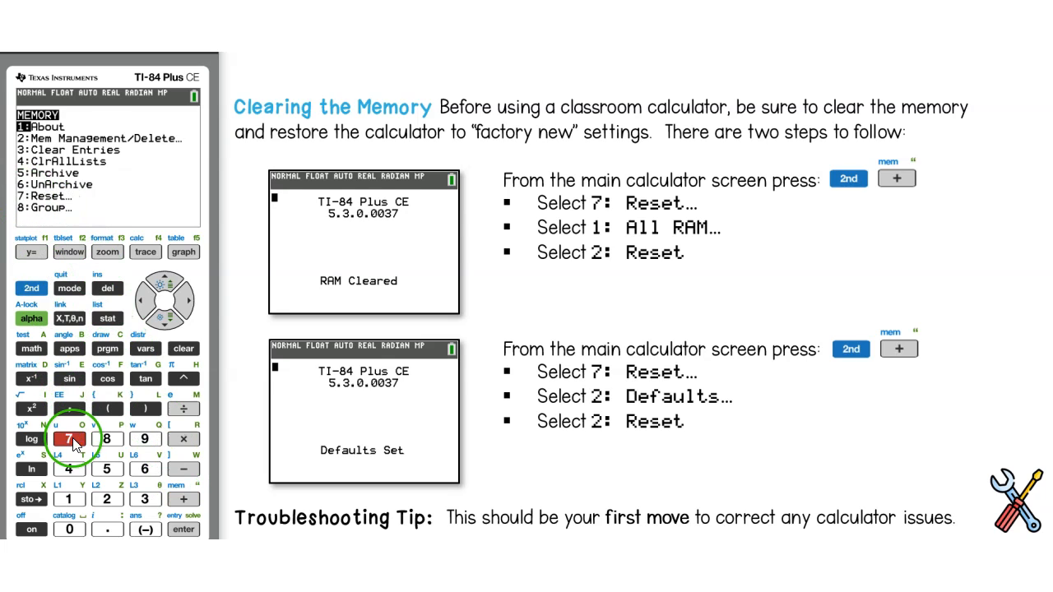
Step: Reset all RAM from the Memory menu so the screen shows 'RAM Cleared'
{"action": "left_click", "coordinate": [69, 444]}
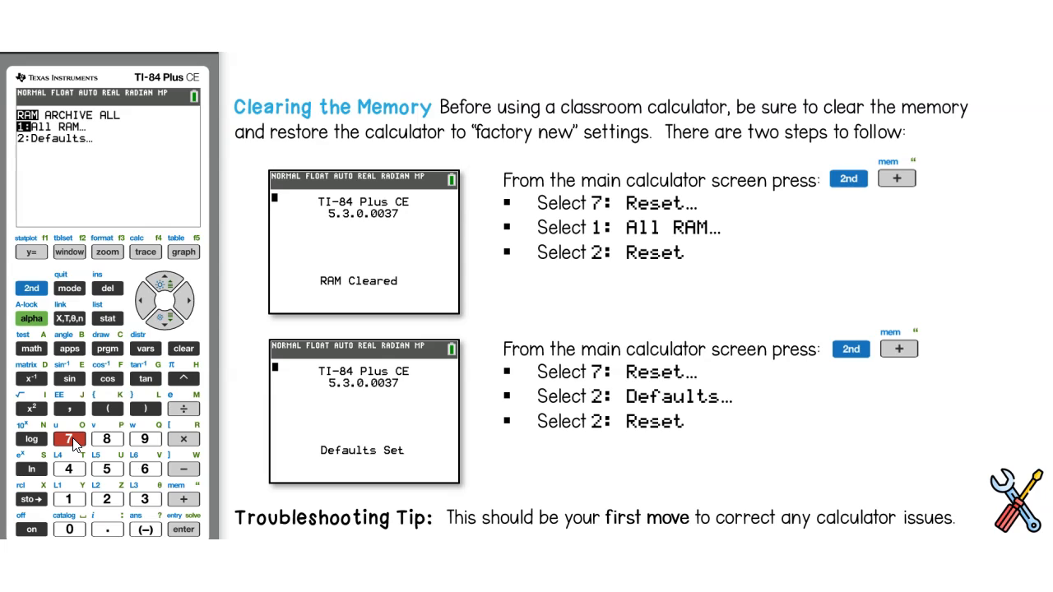
{"action": "mouse_move", "coordinate": [69, 507]}
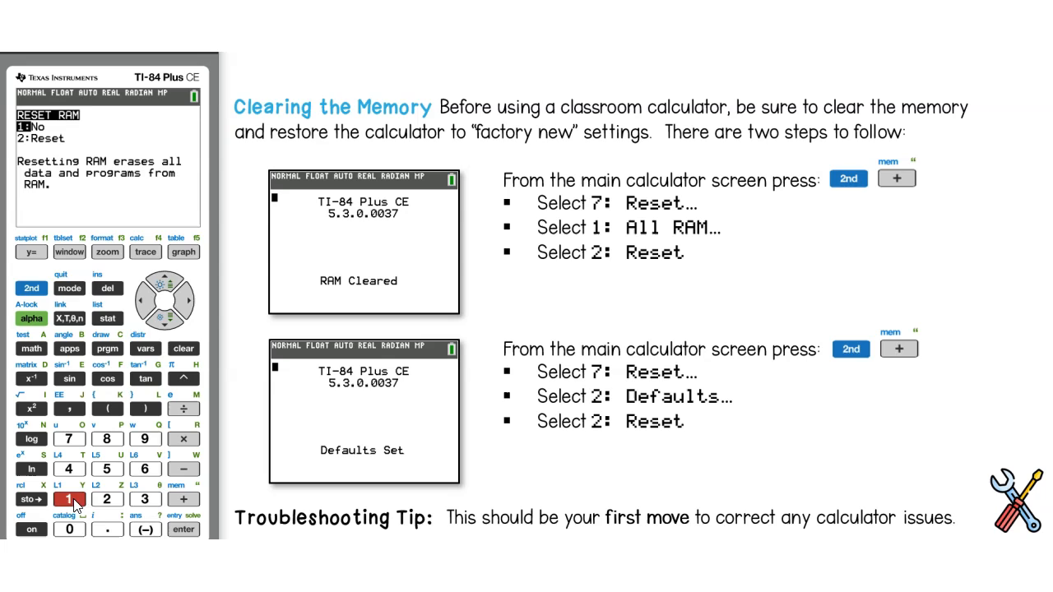
{"action": "left_click", "coordinate": [110, 507]}
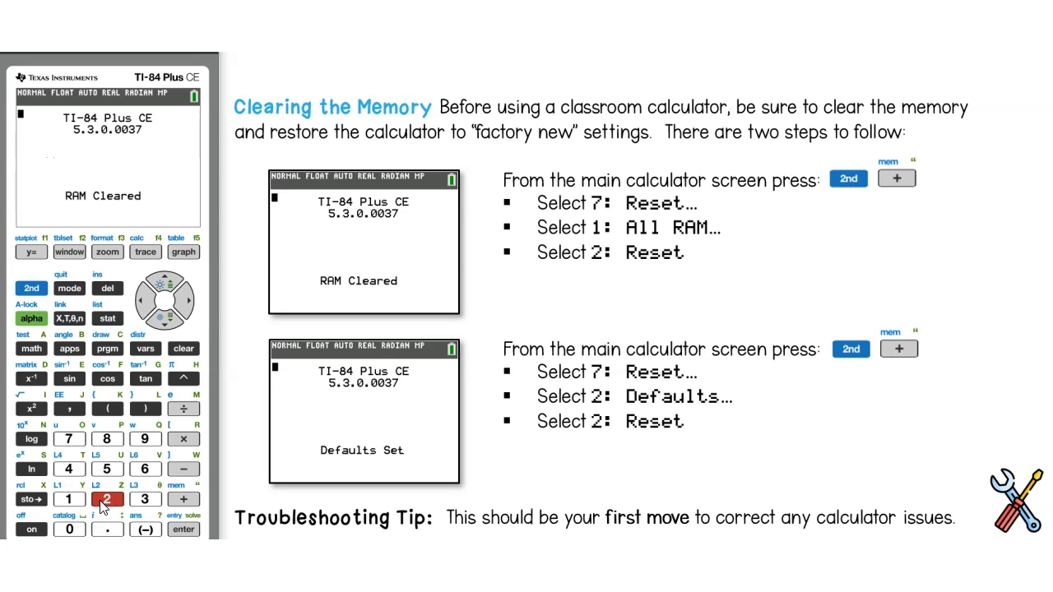
{"action": "mouse_move", "coordinate": [140, 357]}
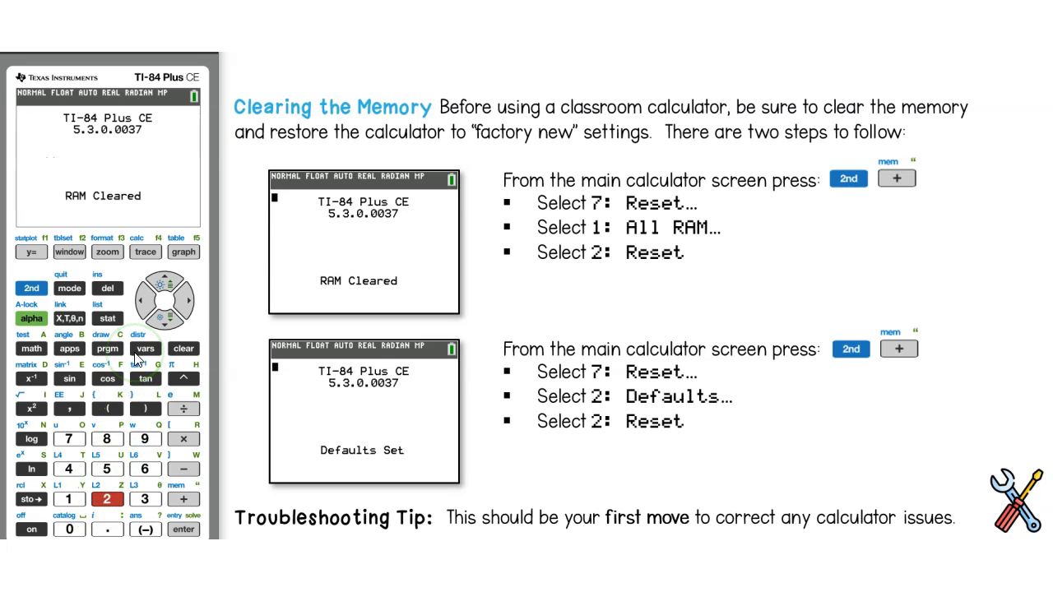